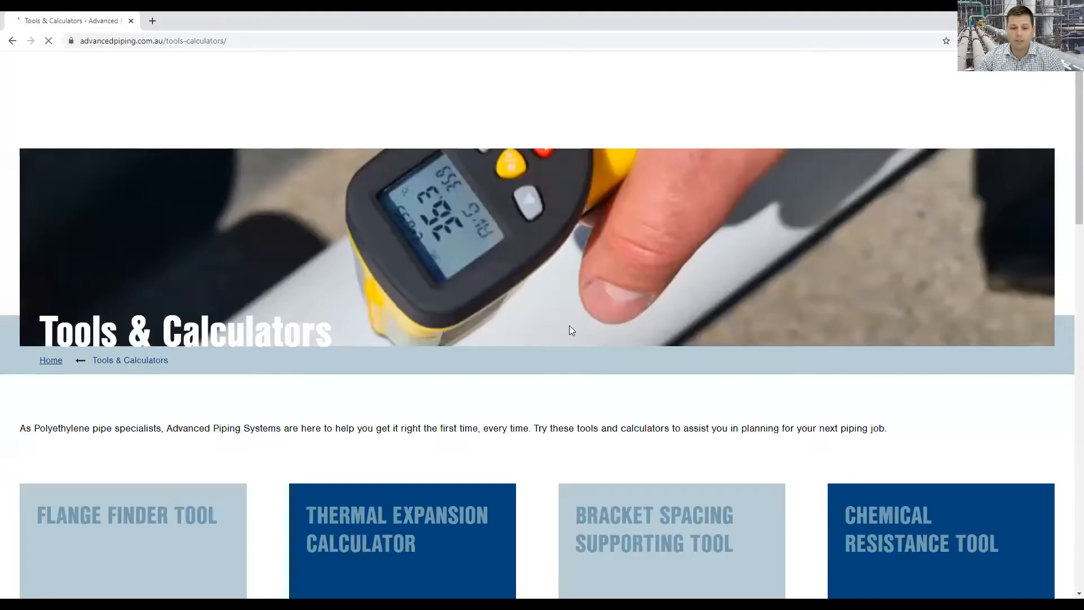
Scroll down to the calculator's pipeline length and temperature input fields
{"action": "scroll", "scroll_direction": "down", "scroll_amount": 3}
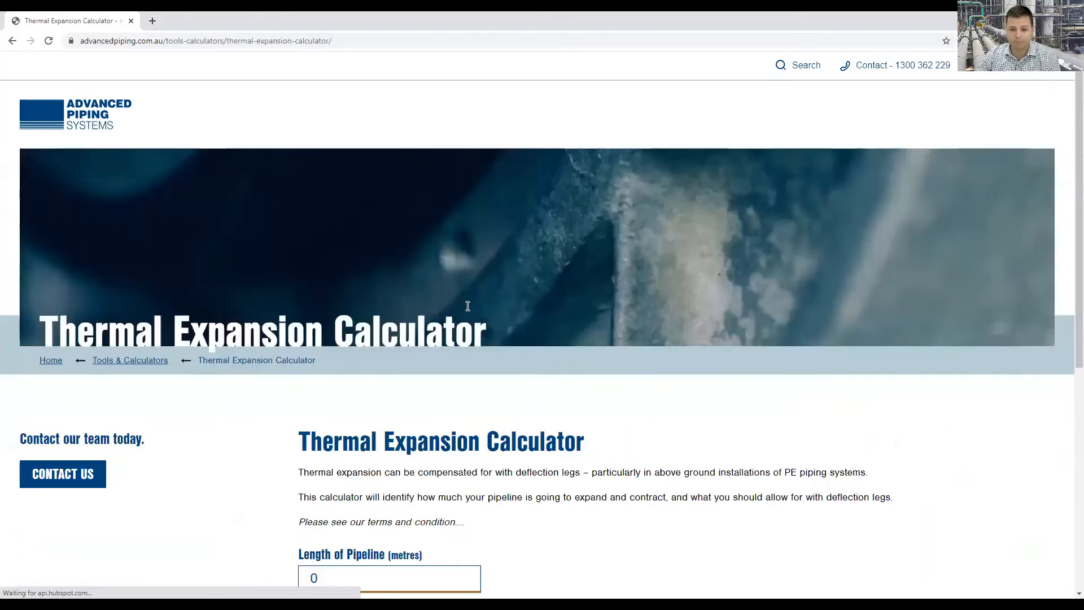
{"action": "scroll", "scroll_direction": "down", "scroll_amount": 3}
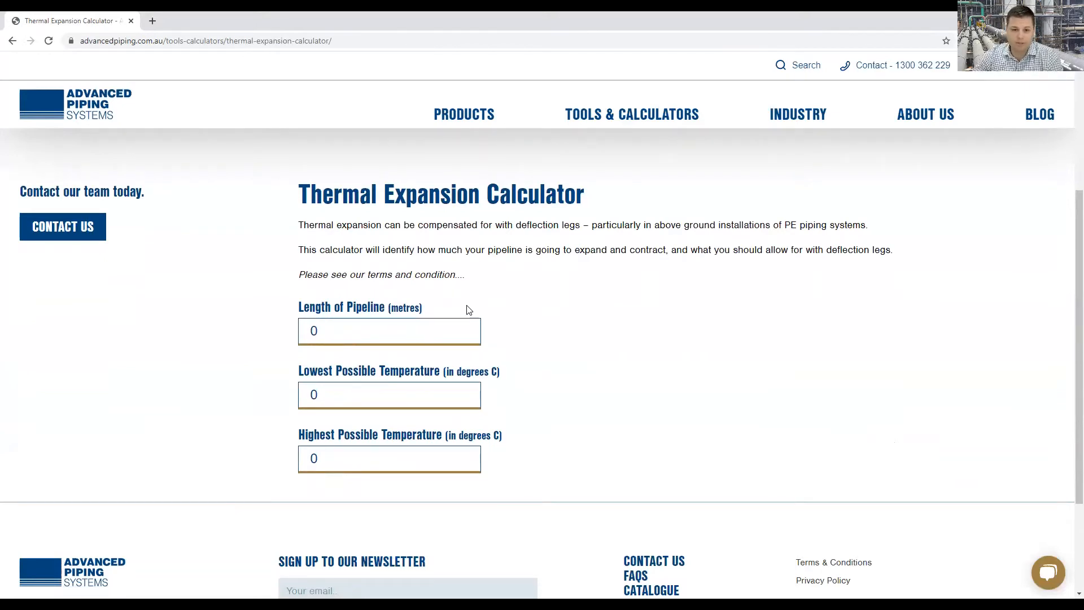
{"action": "mouse_move", "coordinate": [473, 308]}
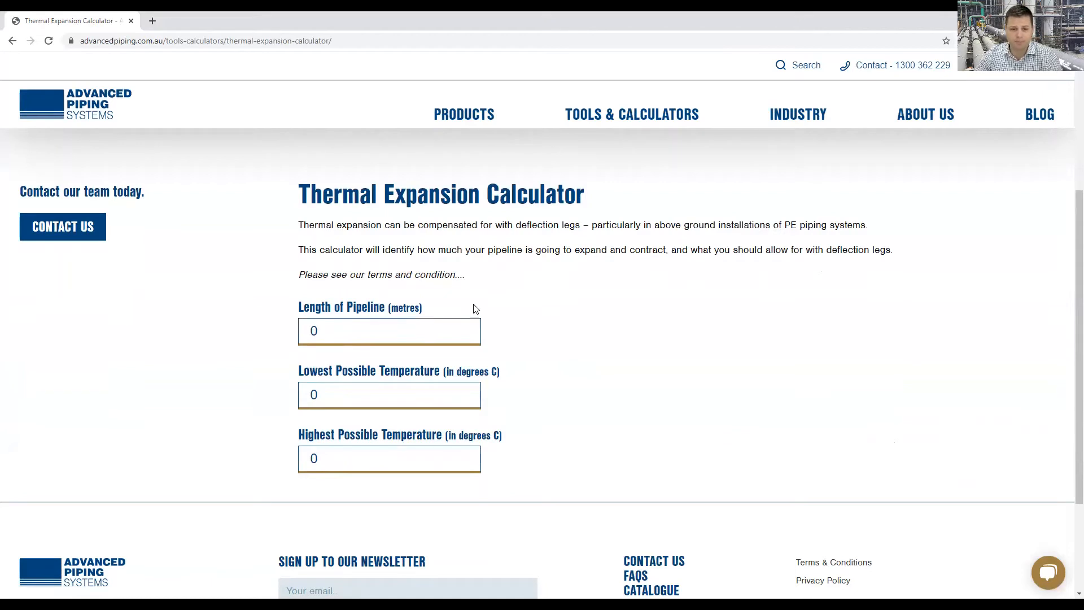
Enter 100 as the pipeline length, try 60 in the temperature fields, then revisit the length
{"action": "left_click", "coordinate": [389, 330]}
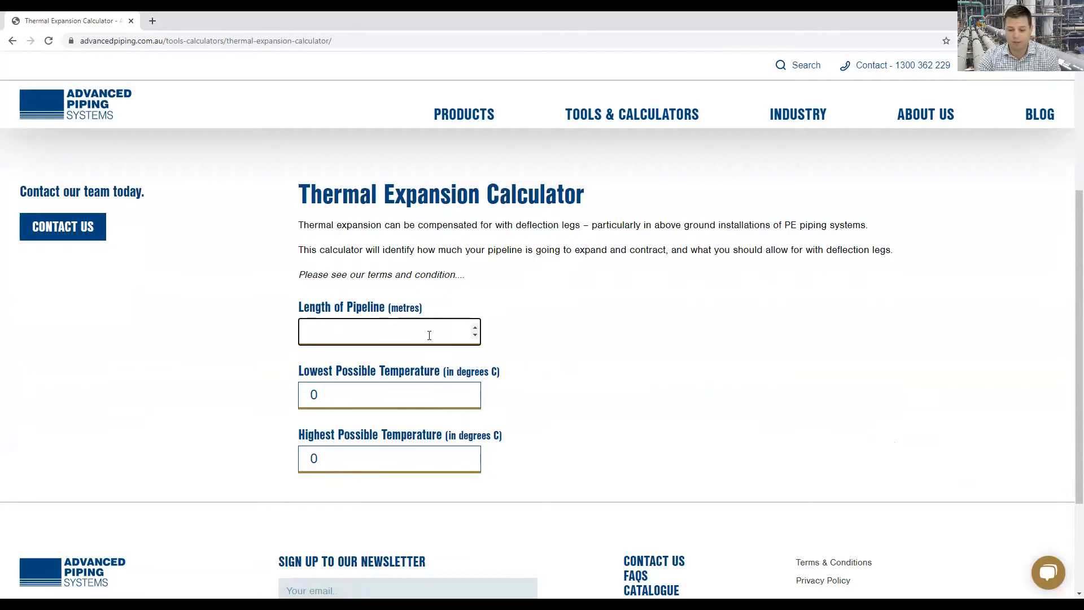
{"action": "type", "text": "100"}
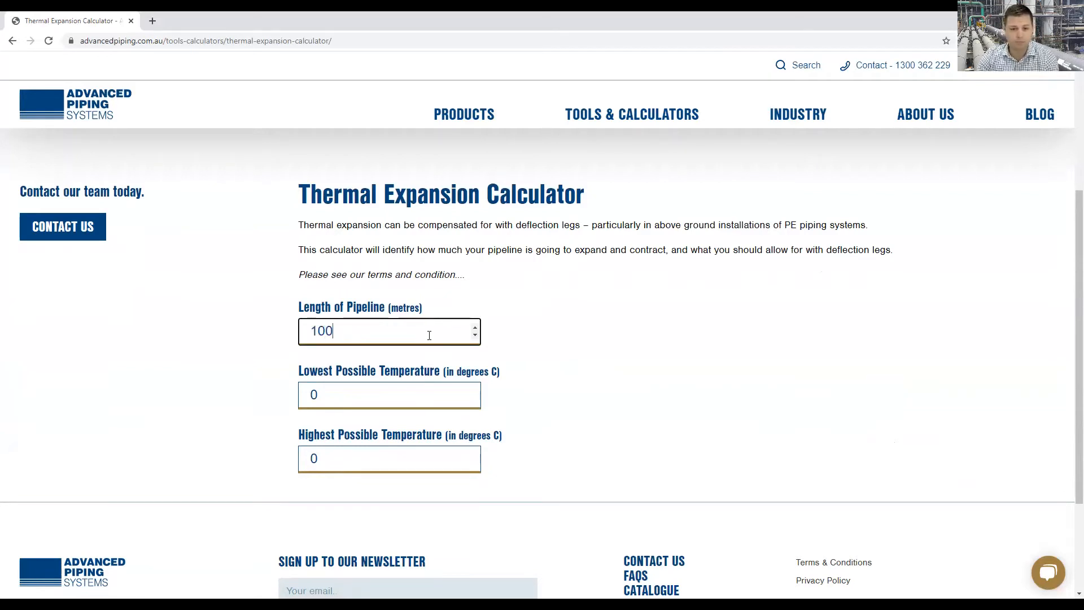
{"action": "left_click", "coordinate": [389, 395]}
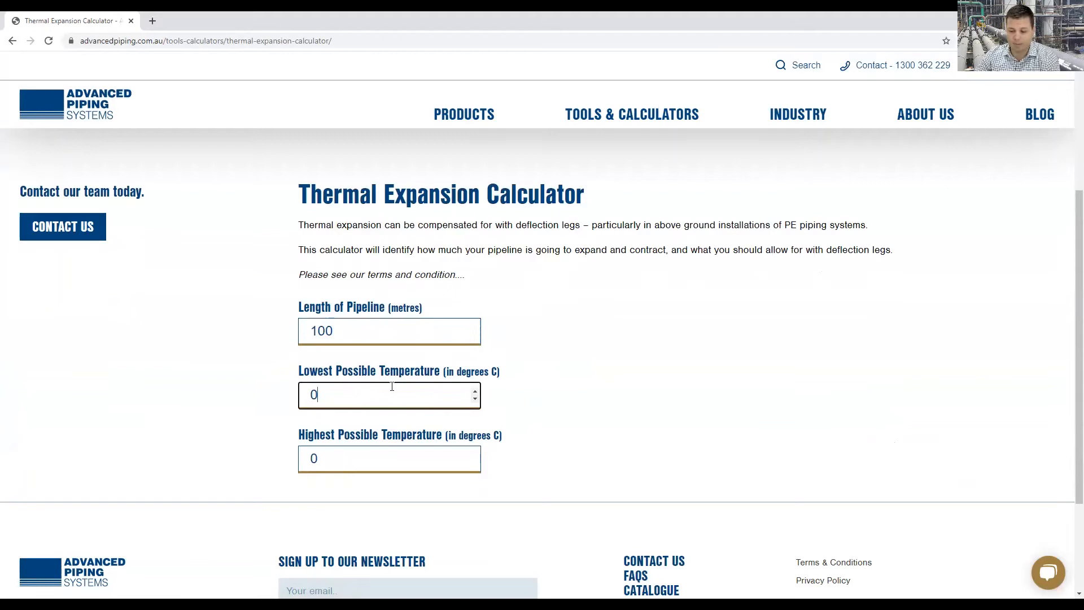
{"action": "left_click", "coordinate": [389, 458]}
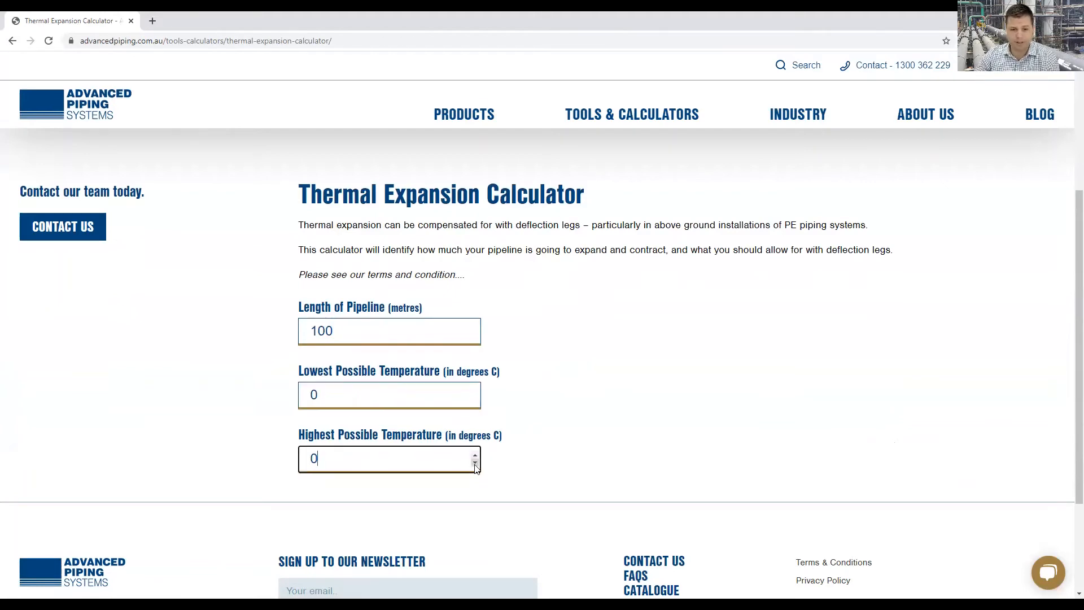
{"action": "type", "text": "60"}
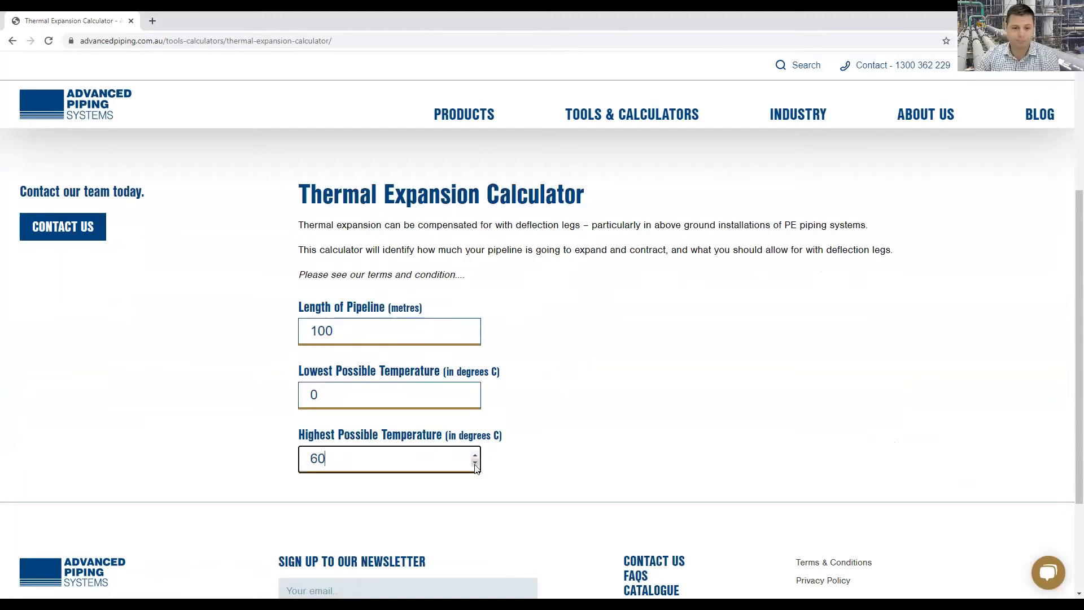
{"action": "scroll", "scroll_direction": "down", "scroll_amount": 3}
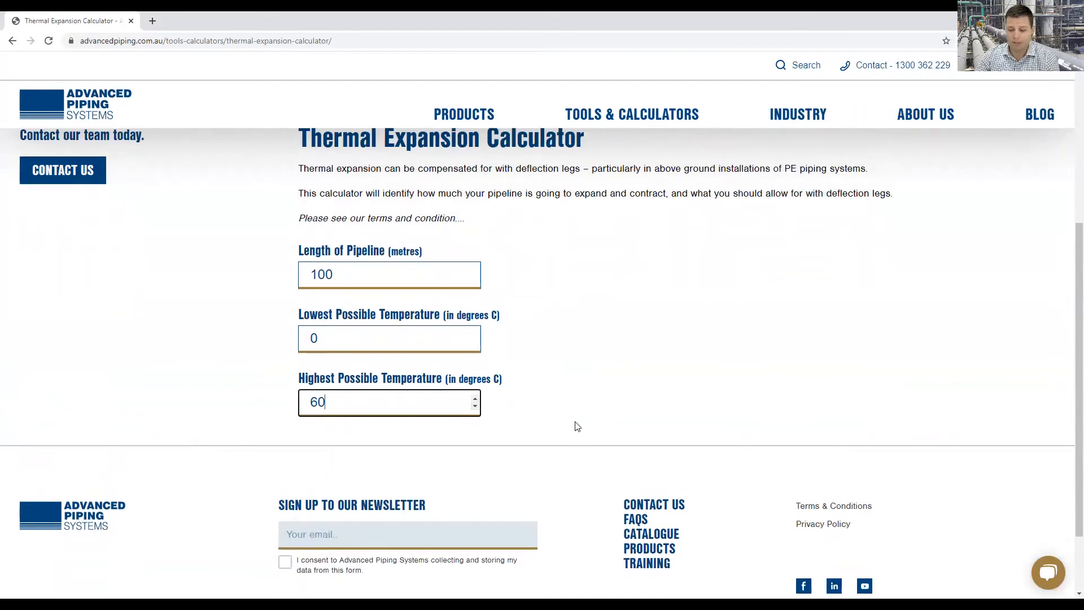
{"action": "left_click", "coordinate": [388, 274]}
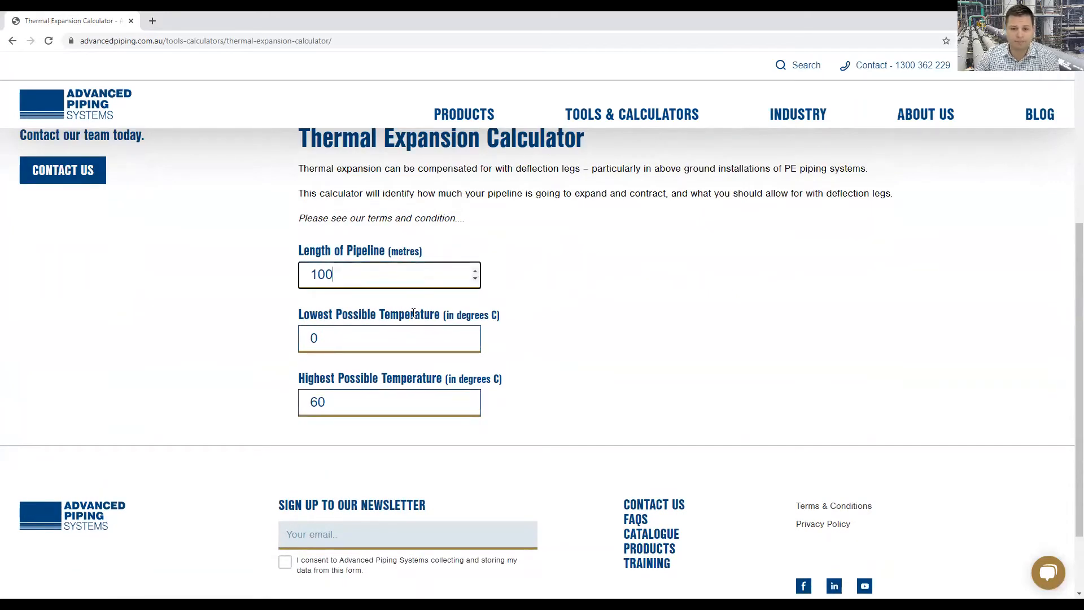
{"action": "key", "text": "Backspace"}
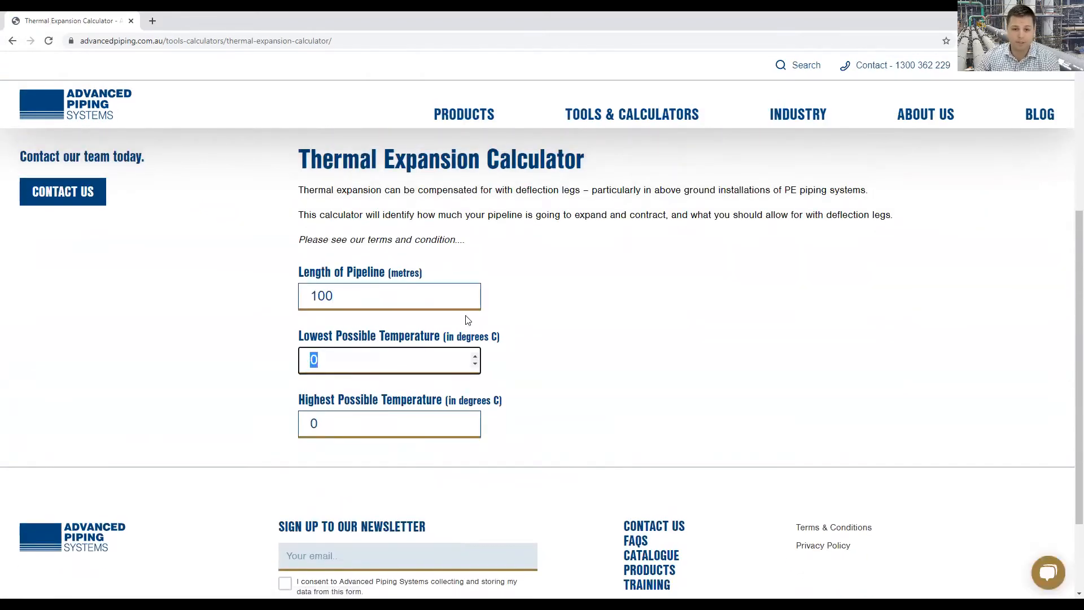
{"action": "mouse_move", "coordinate": [396, 382]}
{"action": "type", "text": "-10"}
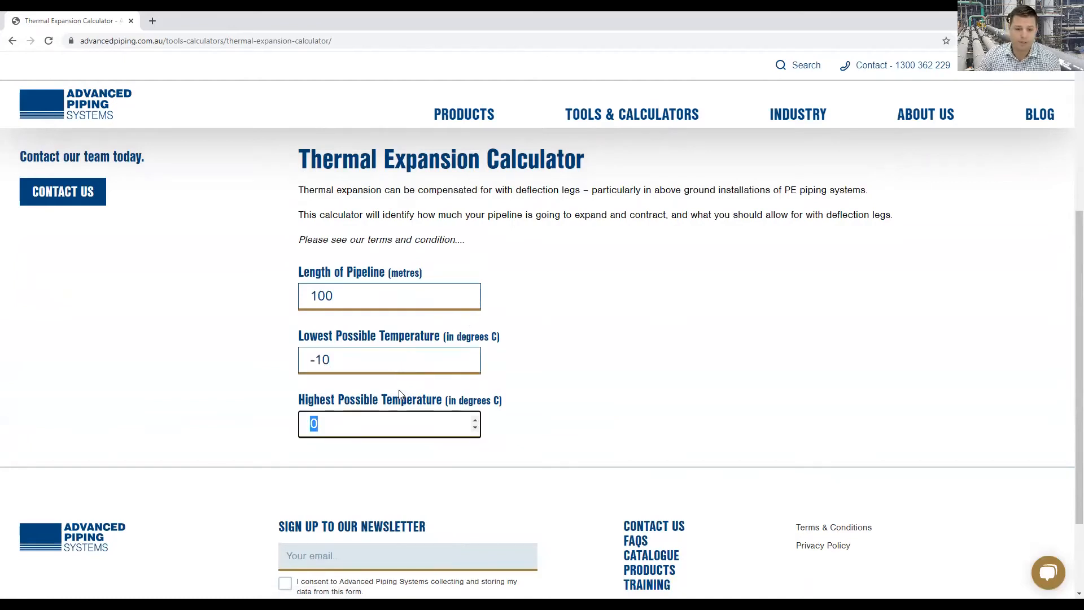
Enter 60 °C as the highest temperature and select the 1400mm estimated expansion result
{"action": "type", "text": "6"}
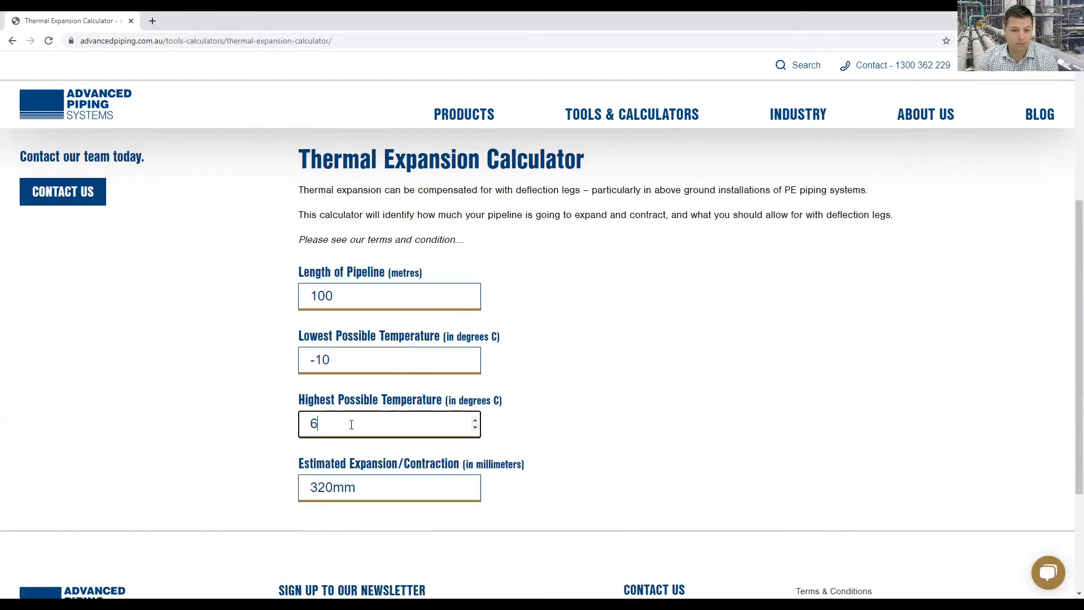
{"action": "type", "text": "0"}
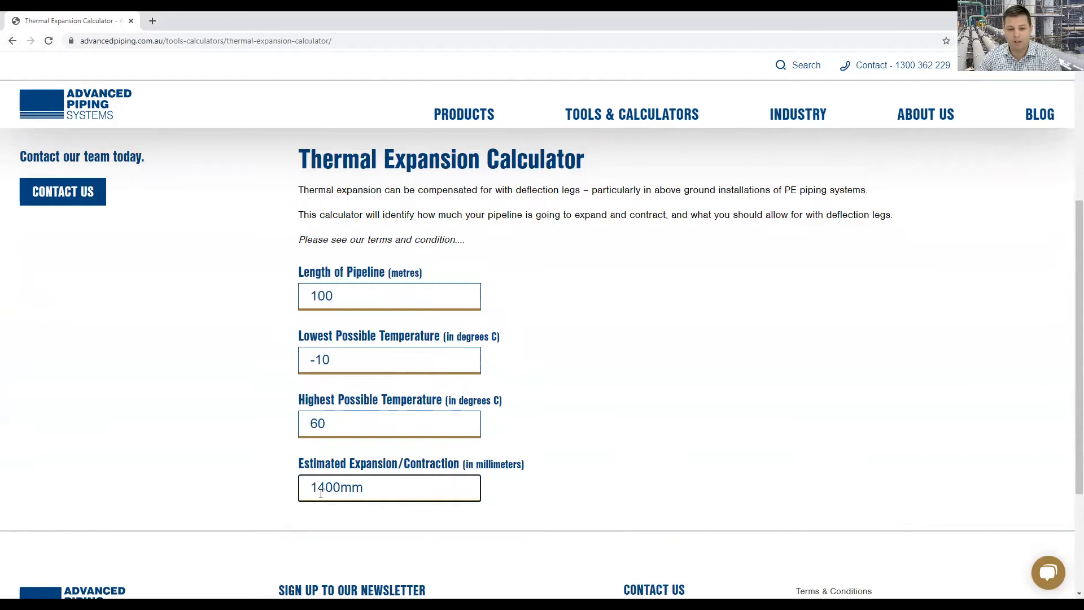
{"action": "double_click", "coordinate": [325, 488]}
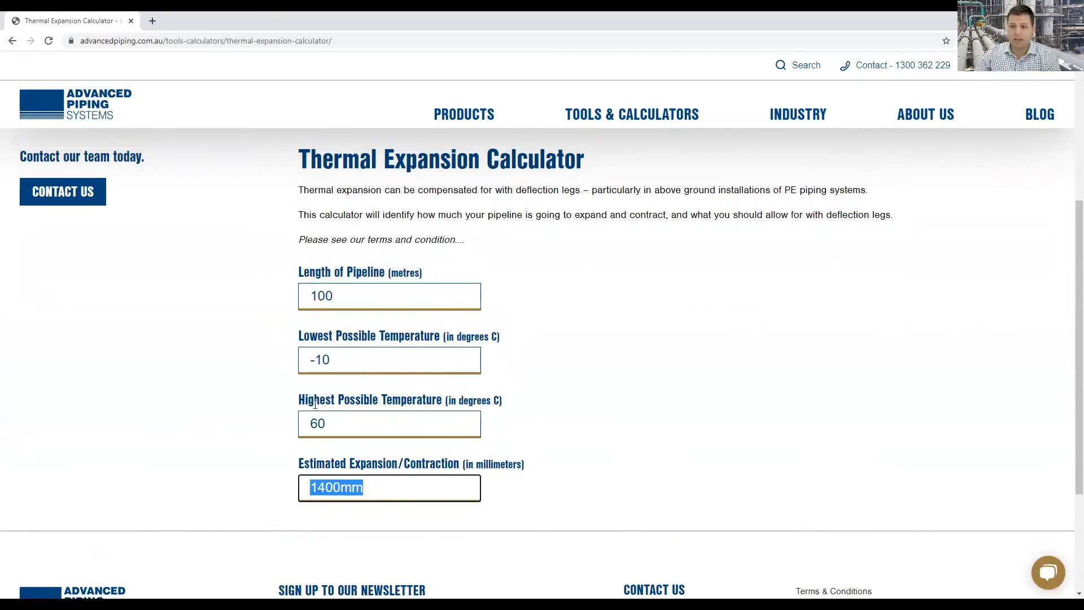
{"action": "mouse_move", "coordinate": [247, 333]}
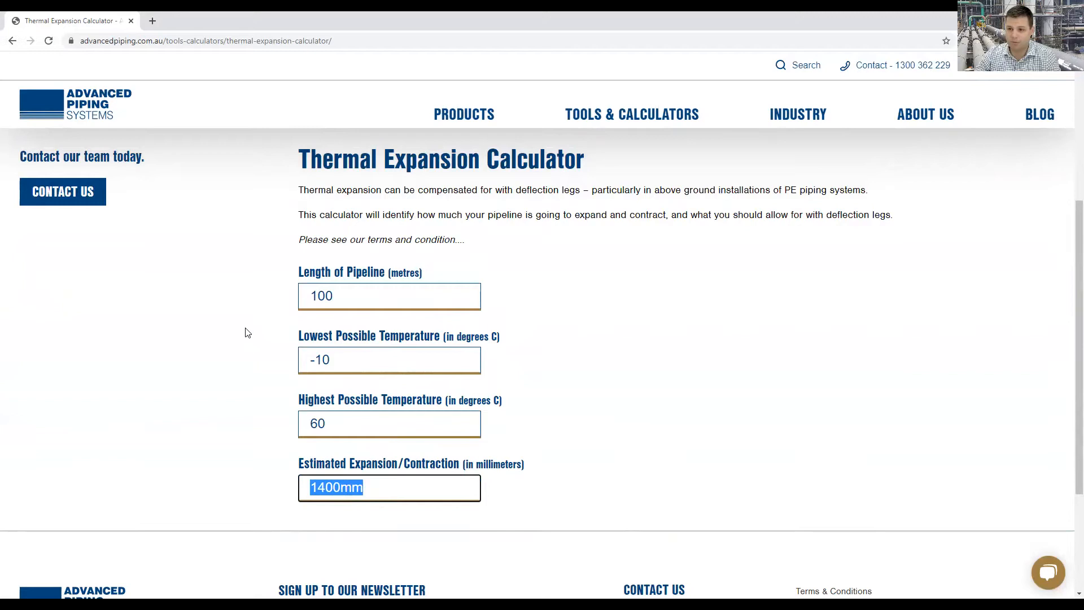
{"action": "mouse_move", "coordinate": [514, 355]}
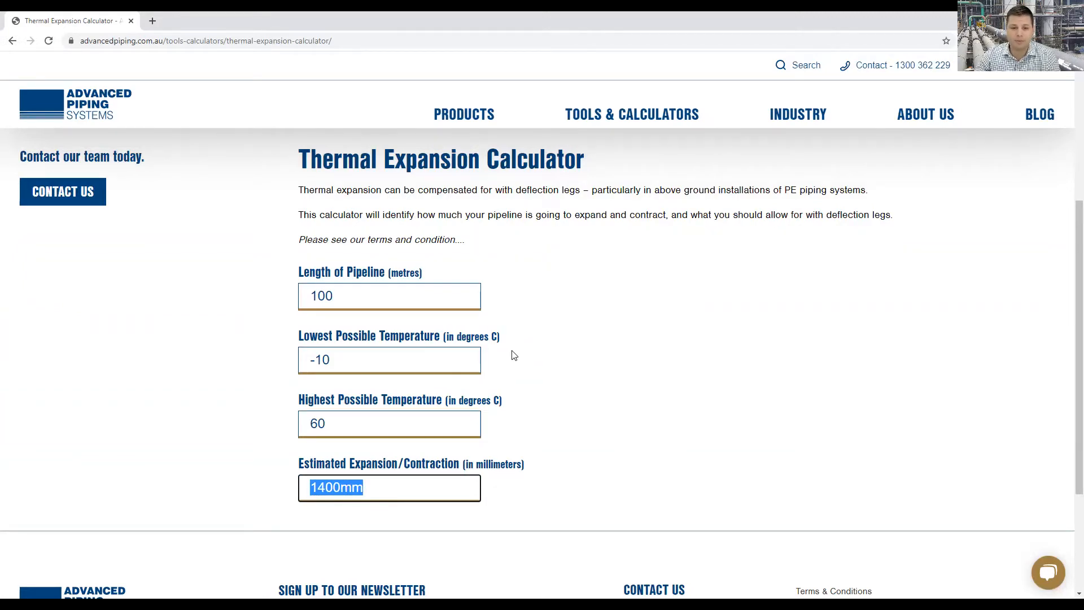
{"action": "scroll", "scroll_direction": "down", "scroll_amount": 3}
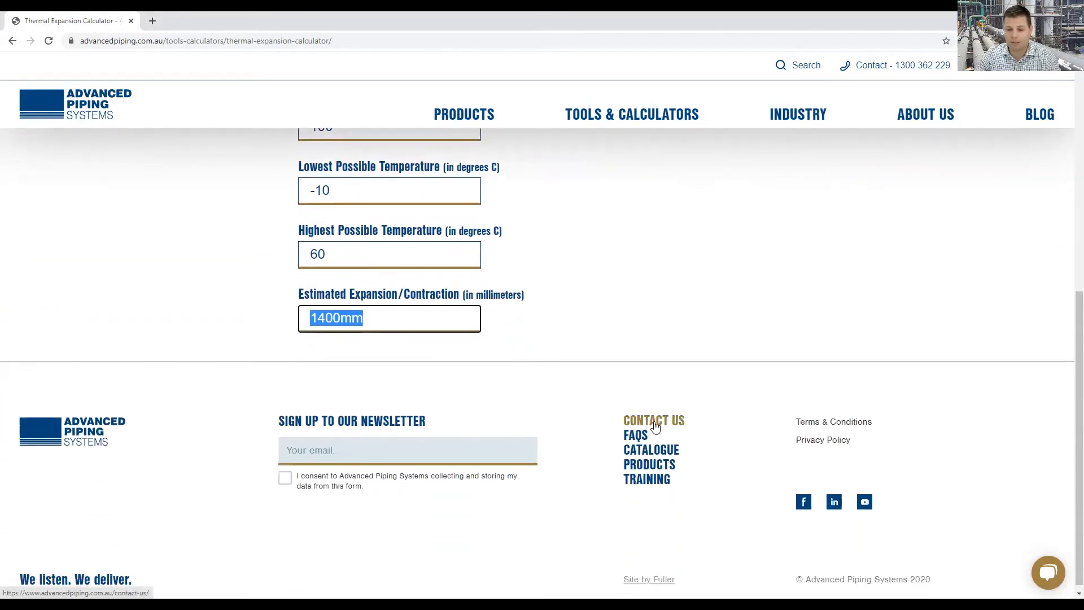
Open the catalogue page from the calculator site
{"action": "left_click", "coordinate": [649, 449]}
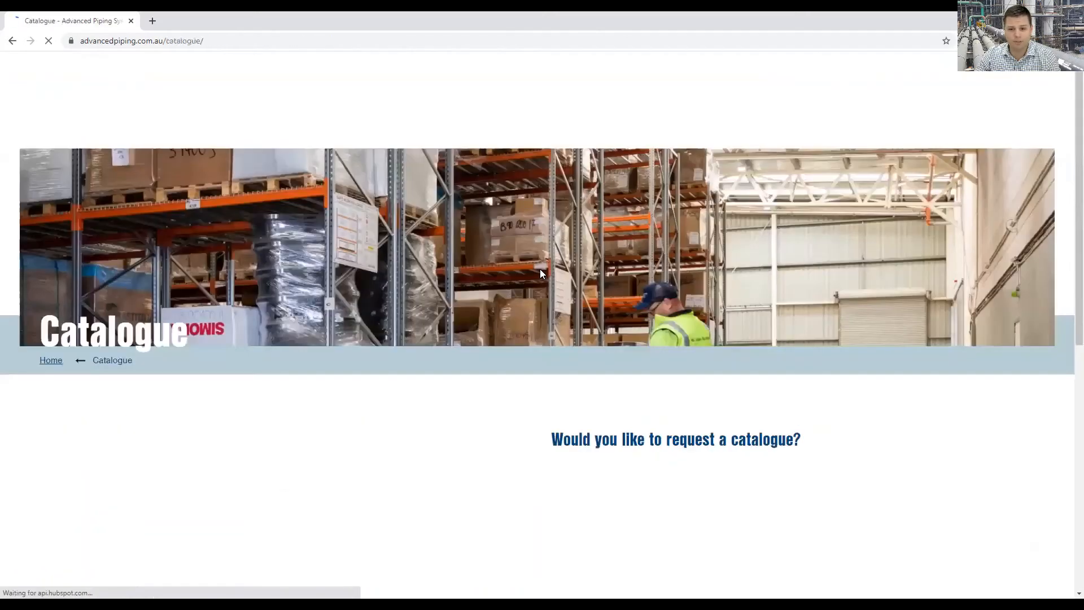
{"action": "scroll", "scroll_direction": "down", "scroll_amount": 3}
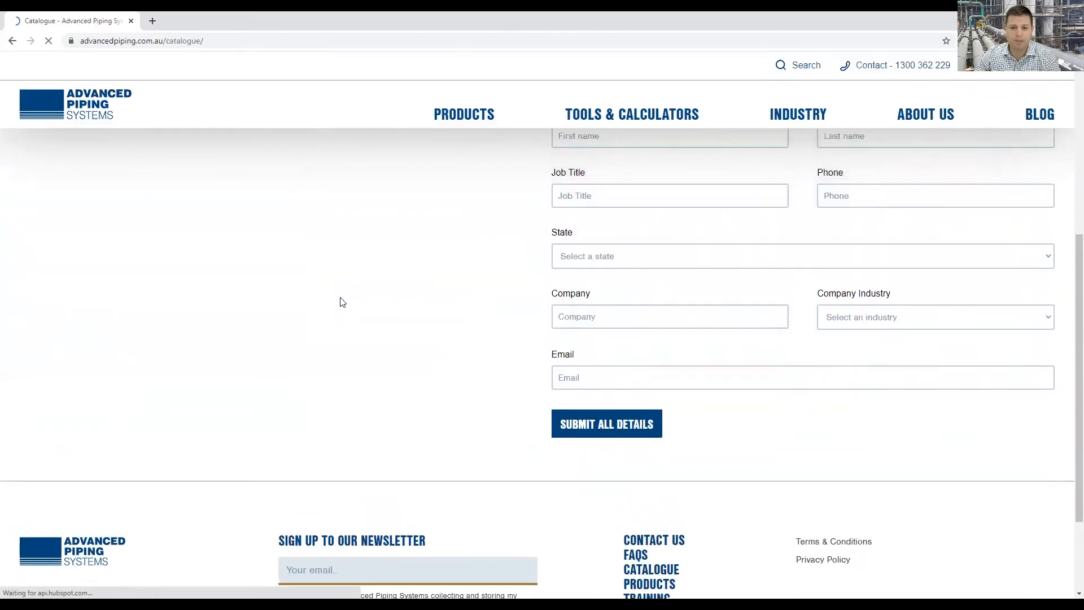
{"action": "scroll", "scroll_direction": "up", "scroll_amount": 3}
{"action": "type", "text": "e"}
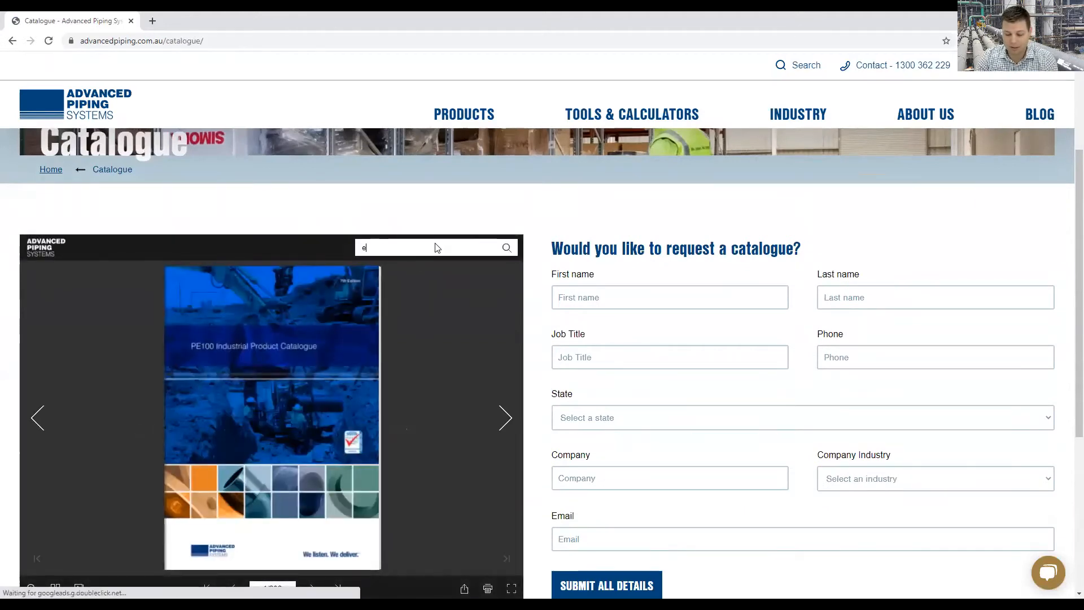
Search the catalogue for 'expansion' and open the Page 189 deflection legs result
{"action": "type", "text": "xpansion"}
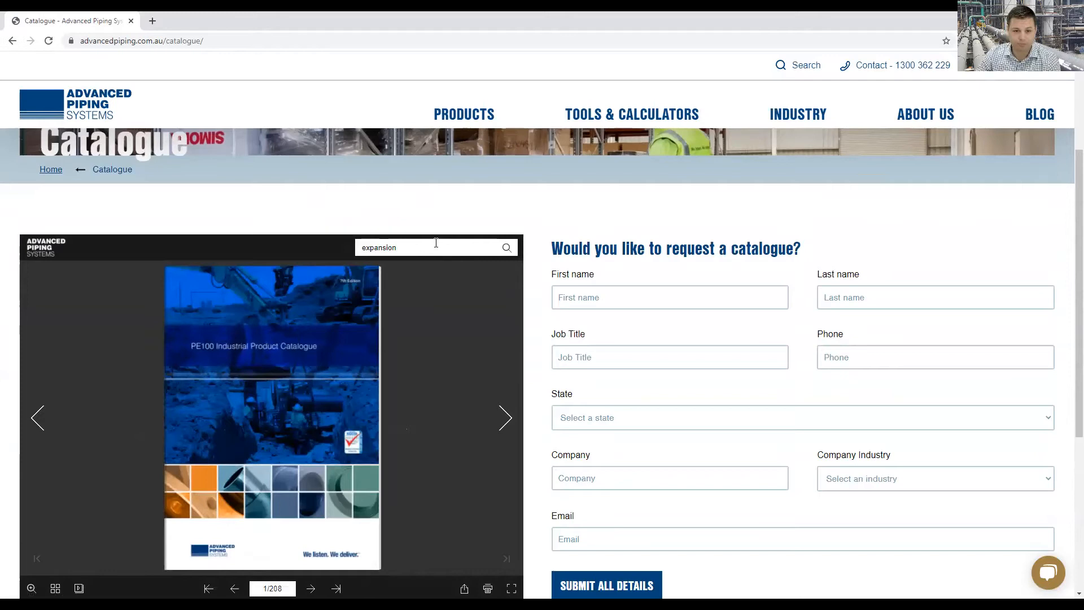
{"action": "left_click", "coordinate": [506, 247]}
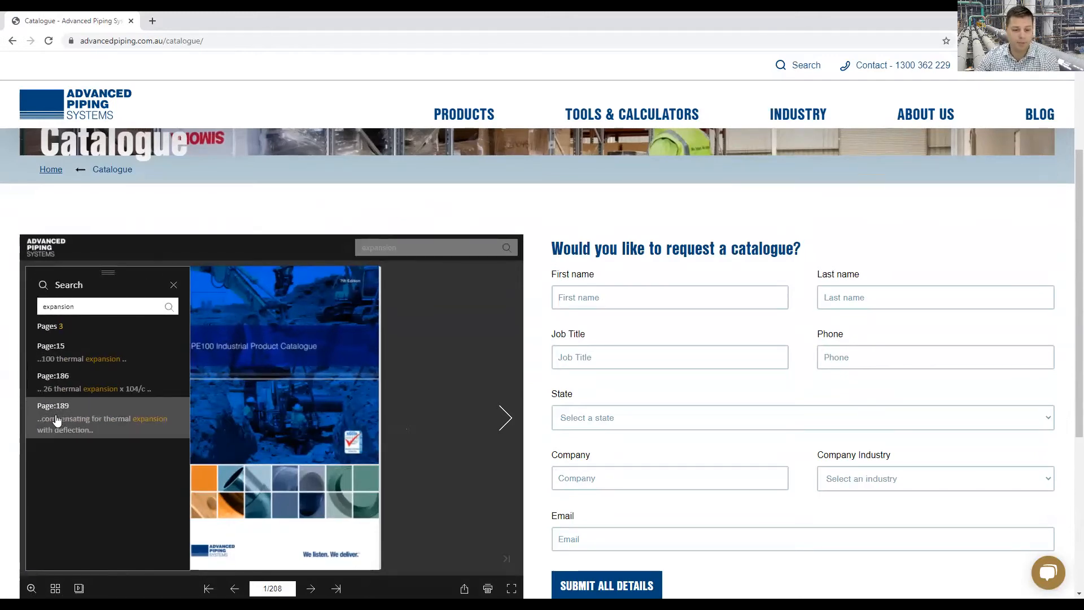
{"action": "left_click", "coordinate": [77, 418]}
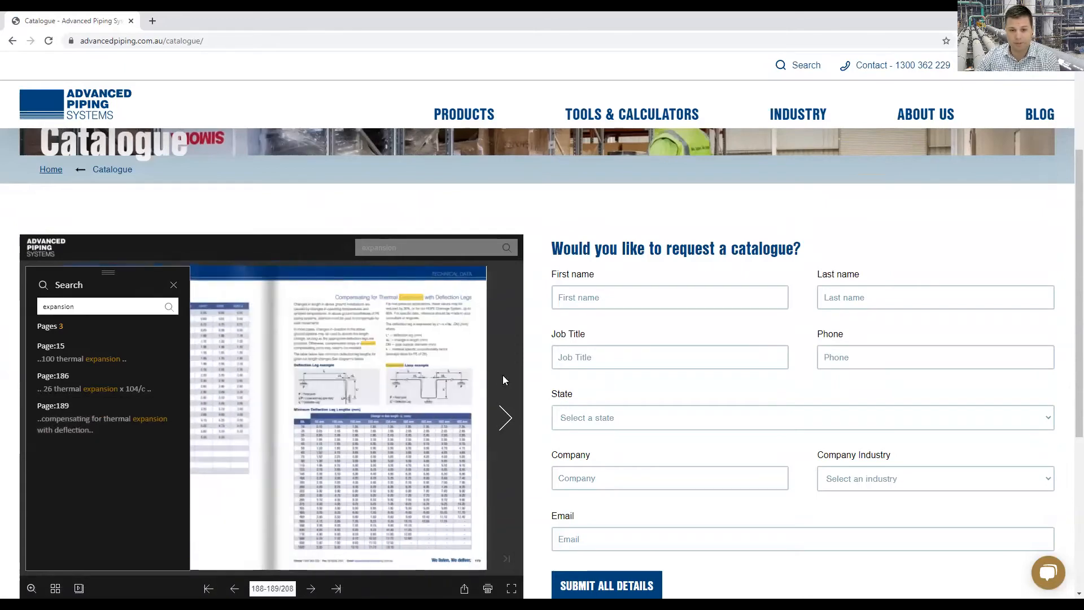
{"action": "scroll", "scroll_direction": "down", "scroll_amount": 3}
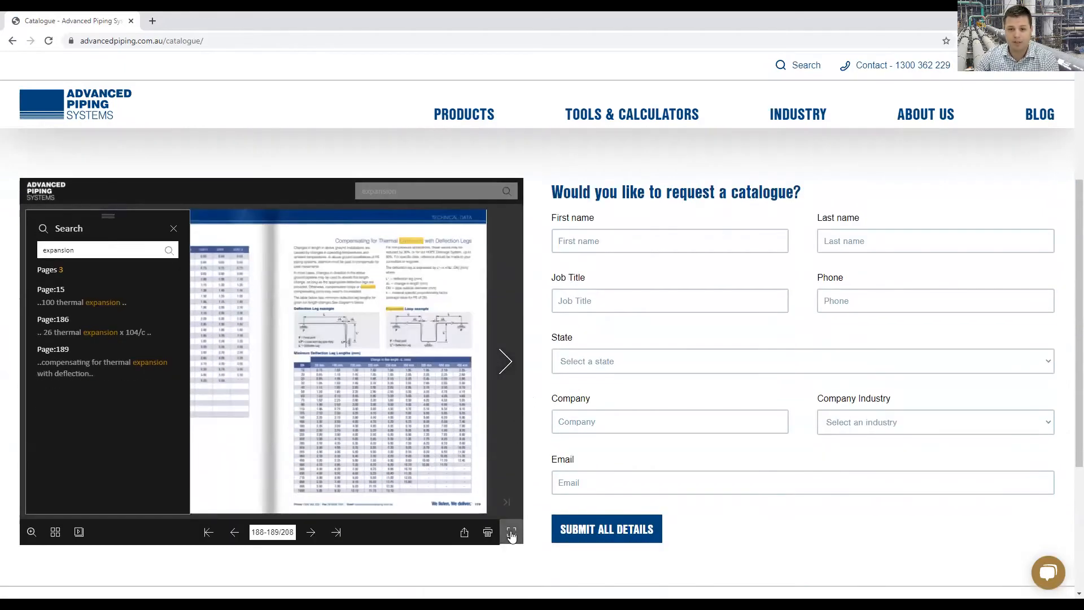
Switch the flipbook viewer showing the deflection legs spread to full screen
{"action": "left_click", "coordinate": [512, 532]}
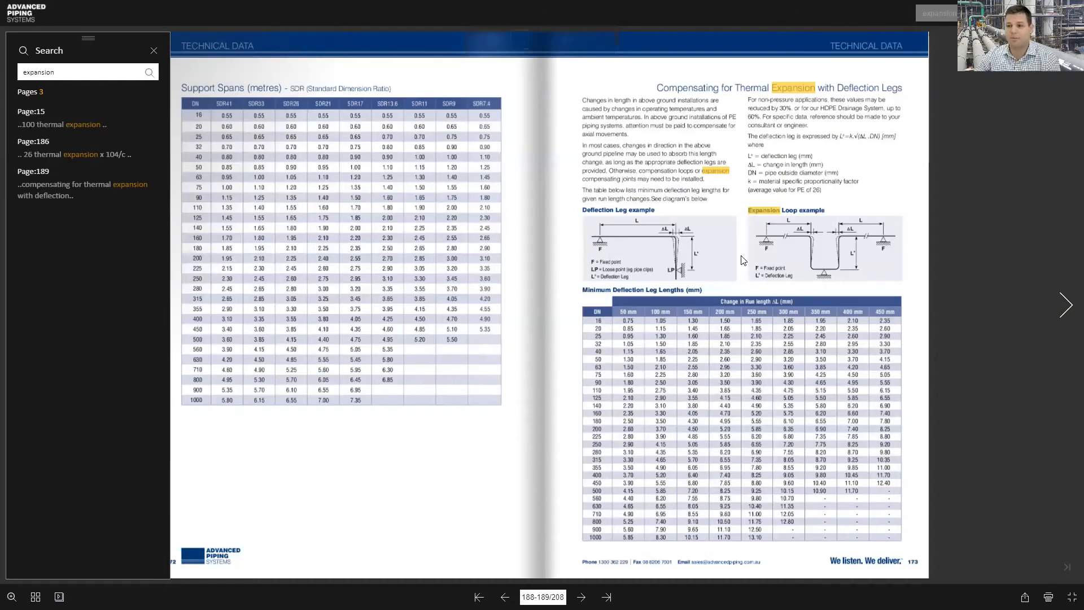
{"action": "mouse_move", "coordinate": [653, 234]}
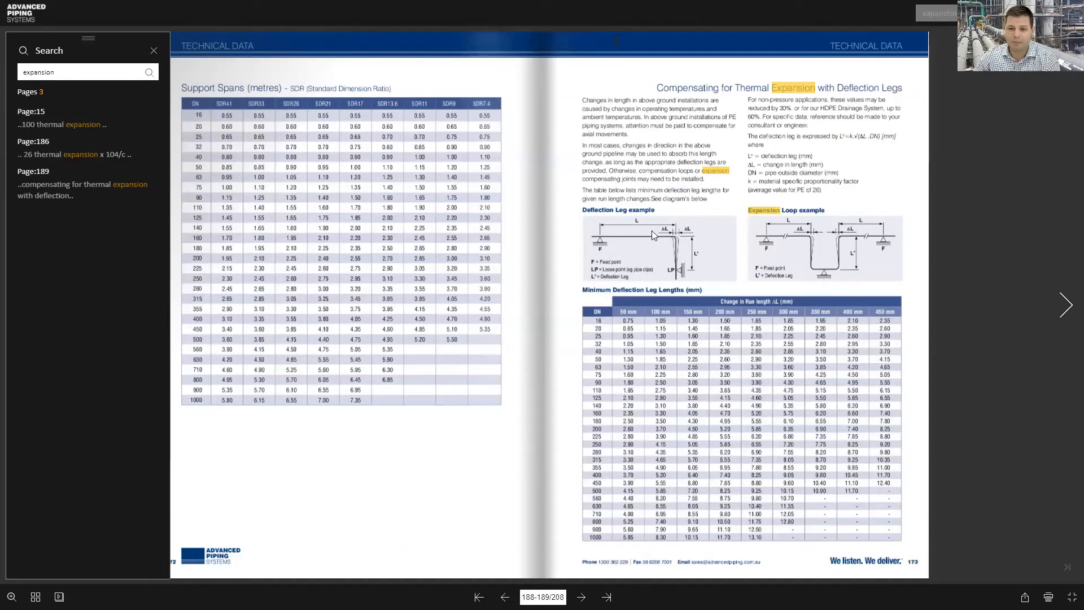
{"action": "mouse_move", "coordinate": [703, 270]}
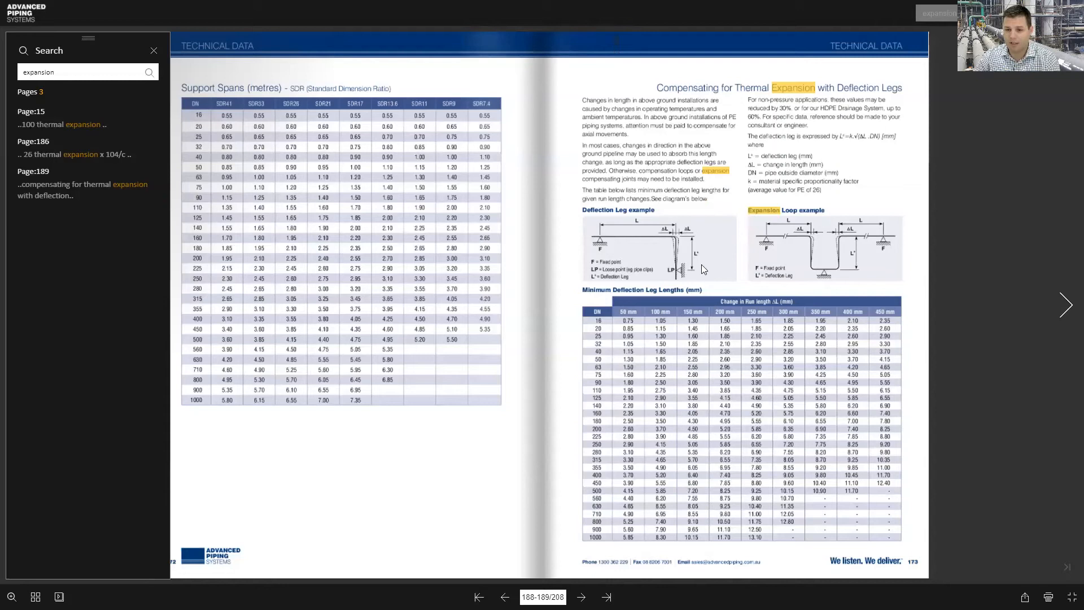
{"action": "mouse_move", "coordinate": [798, 247]}
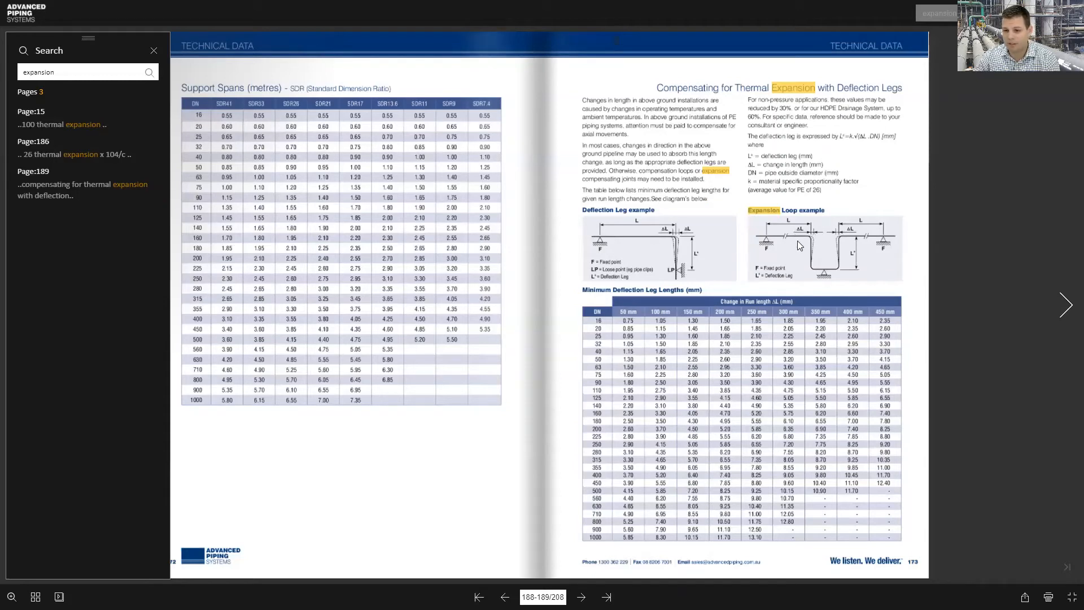
{"action": "mouse_move", "coordinate": [844, 237]}
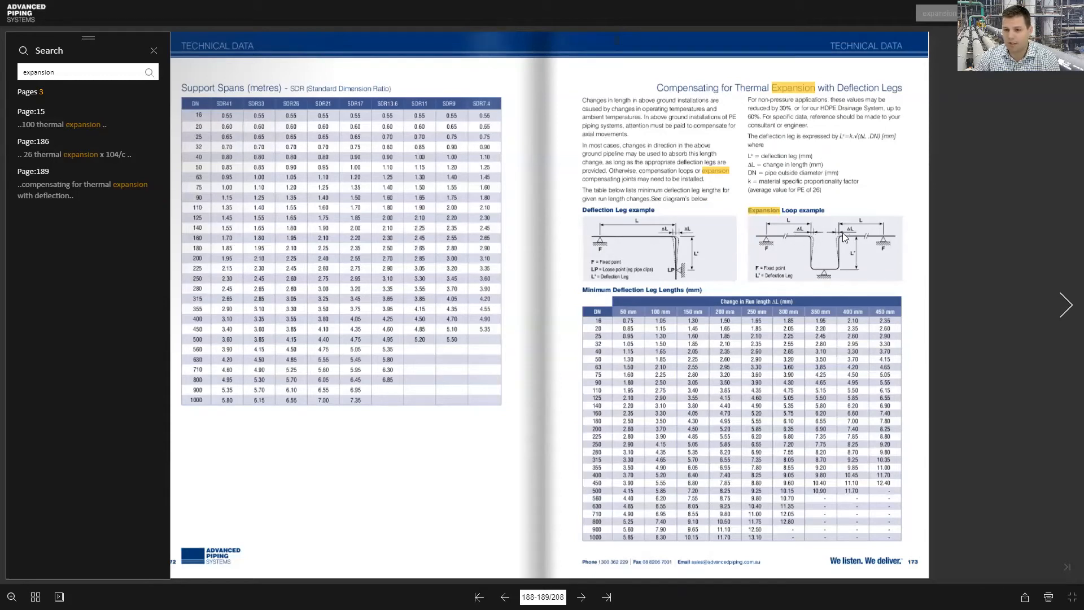
{"action": "mouse_move", "coordinate": [810, 270]}
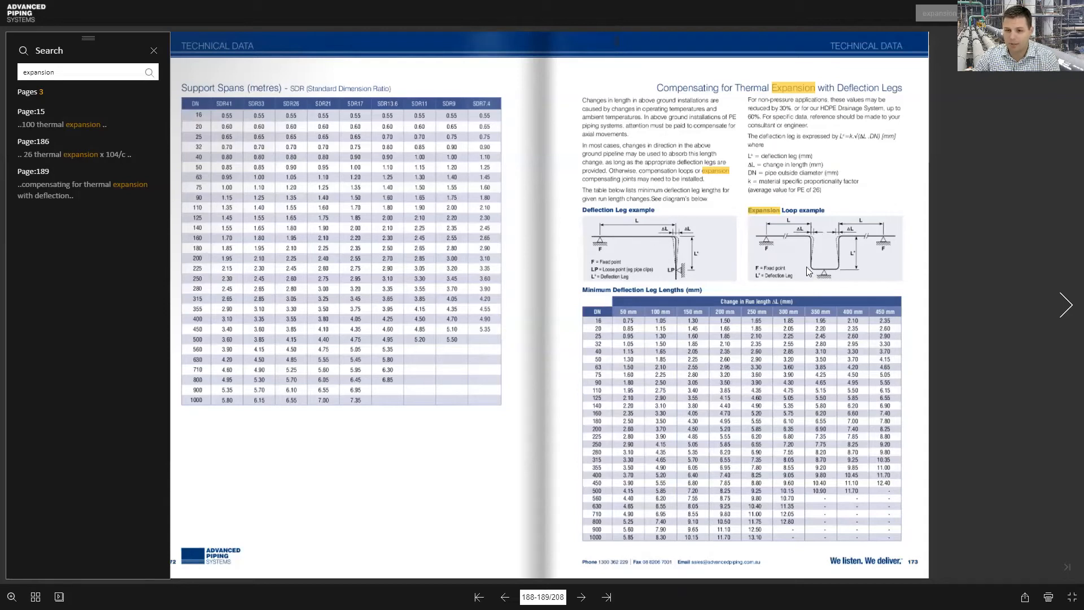
{"action": "mouse_move", "coordinate": [827, 253]}
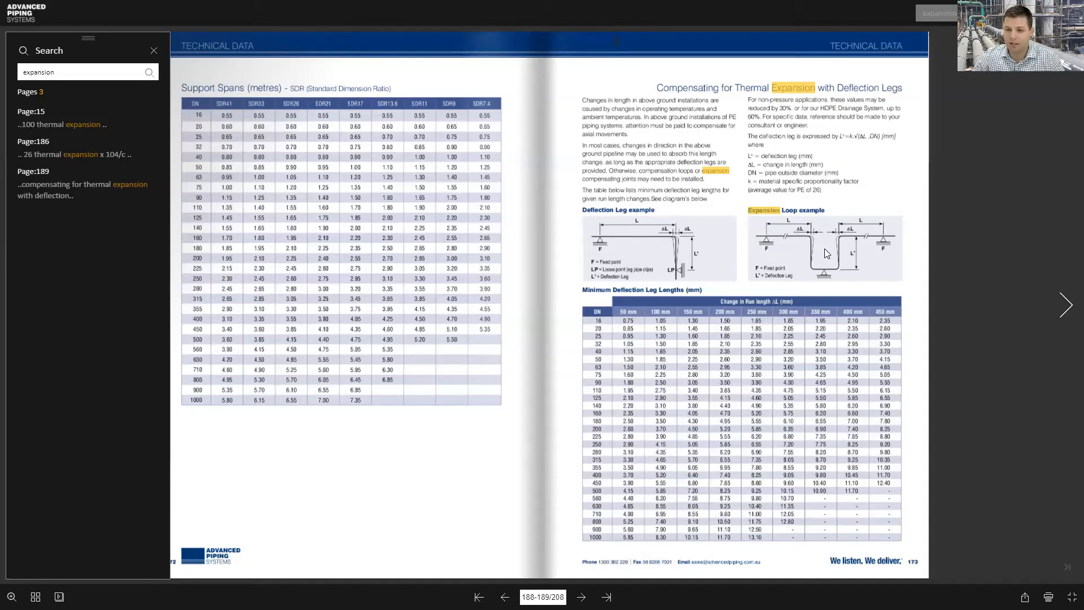
{"action": "mouse_move", "coordinate": [624, 241]}
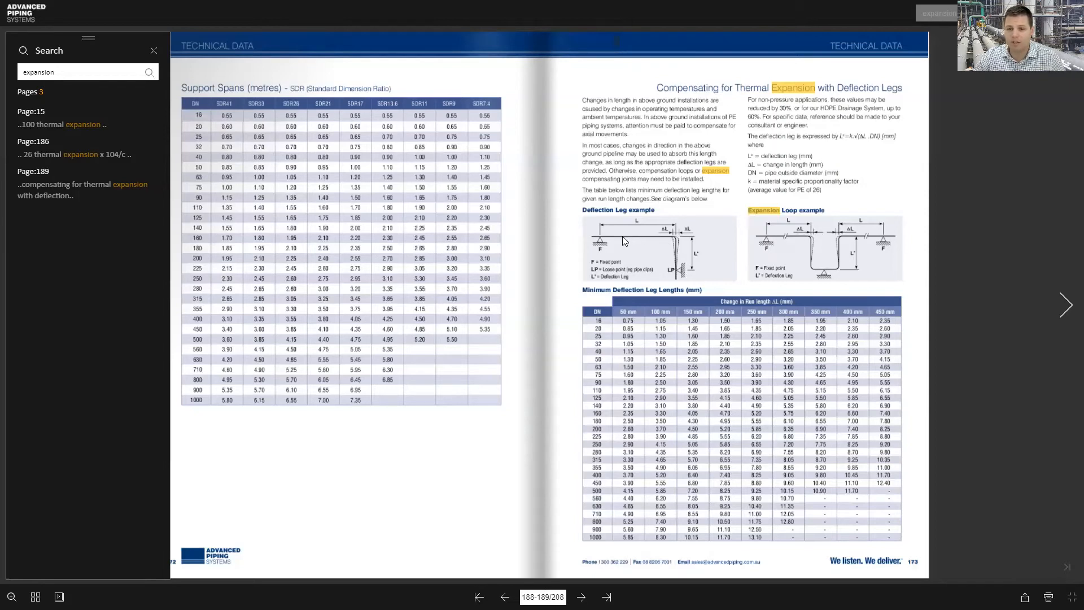
{"action": "mouse_move", "coordinate": [681, 275]}
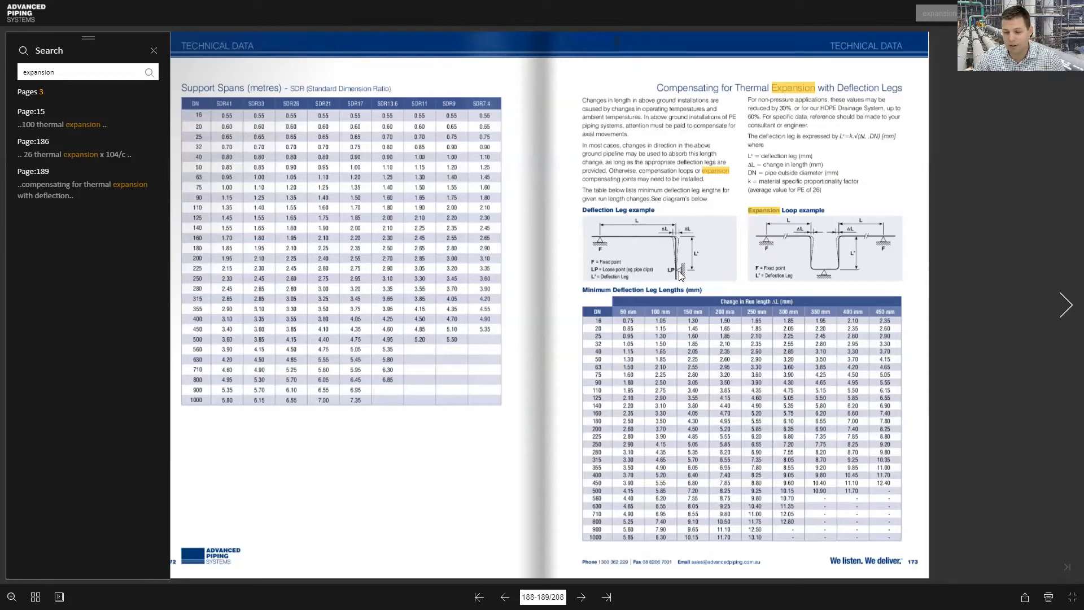
{"action": "mouse_move", "coordinate": [677, 280]}
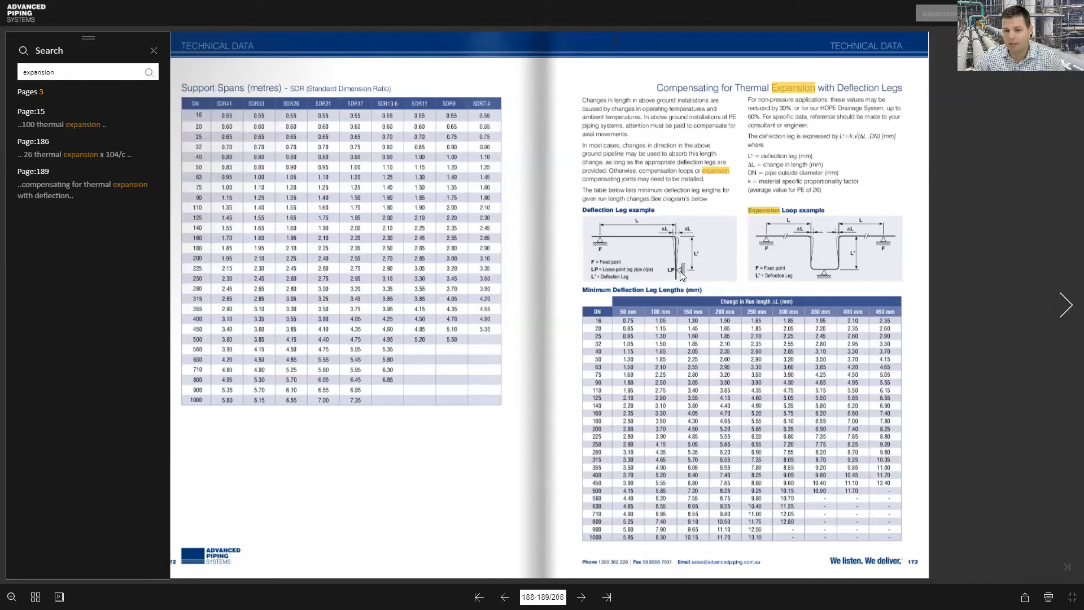
{"action": "mouse_move", "coordinate": [695, 266]}
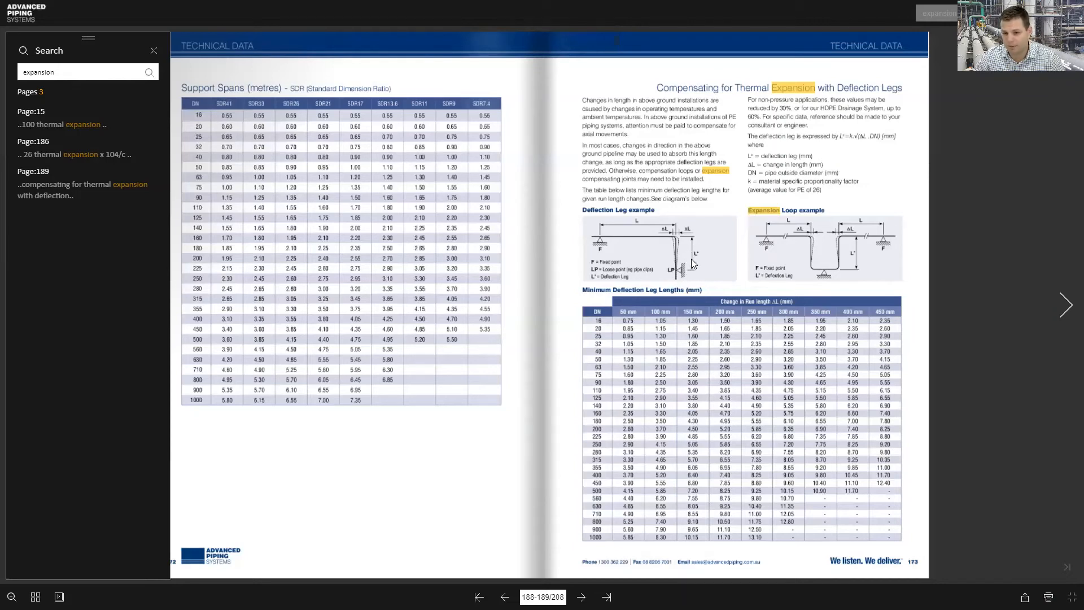
{"action": "mouse_move", "coordinate": [684, 269]}
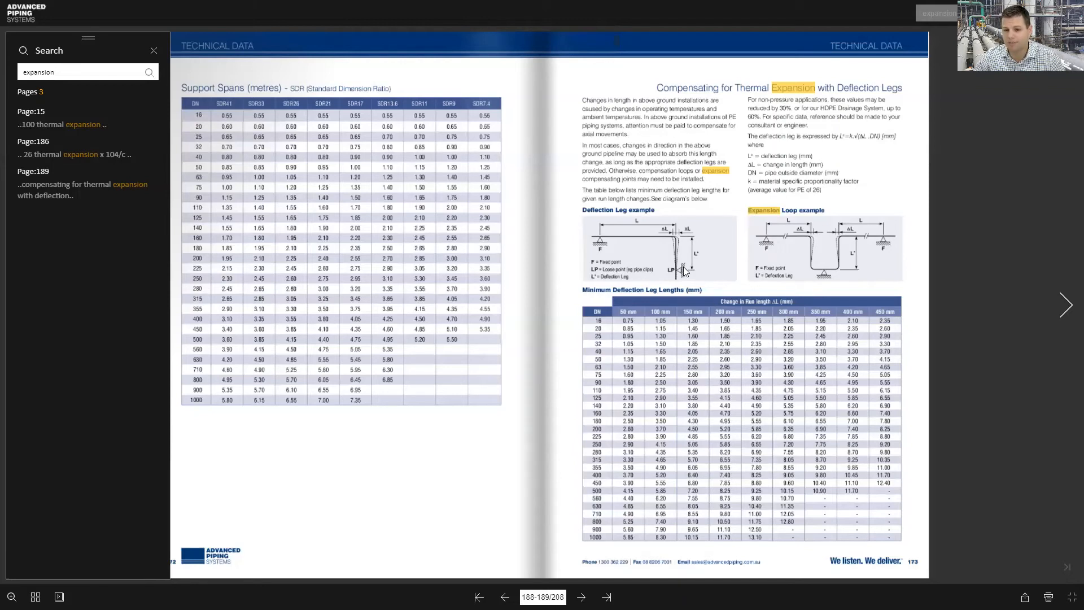
{"action": "mouse_move", "coordinate": [706, 282]}
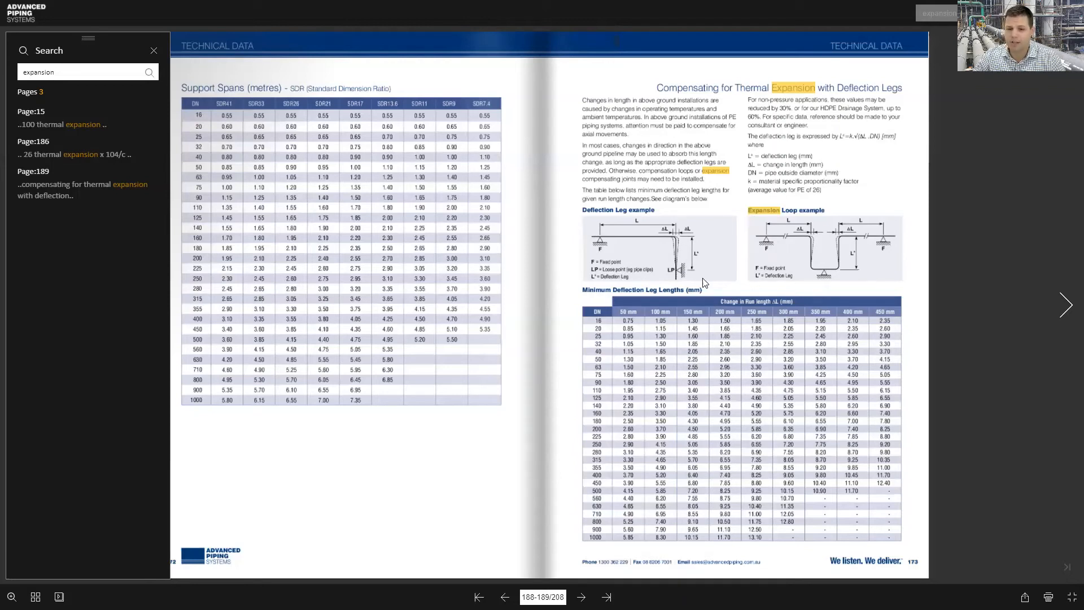
{"action": "mouse_move", "coordinate": [674, 242]}
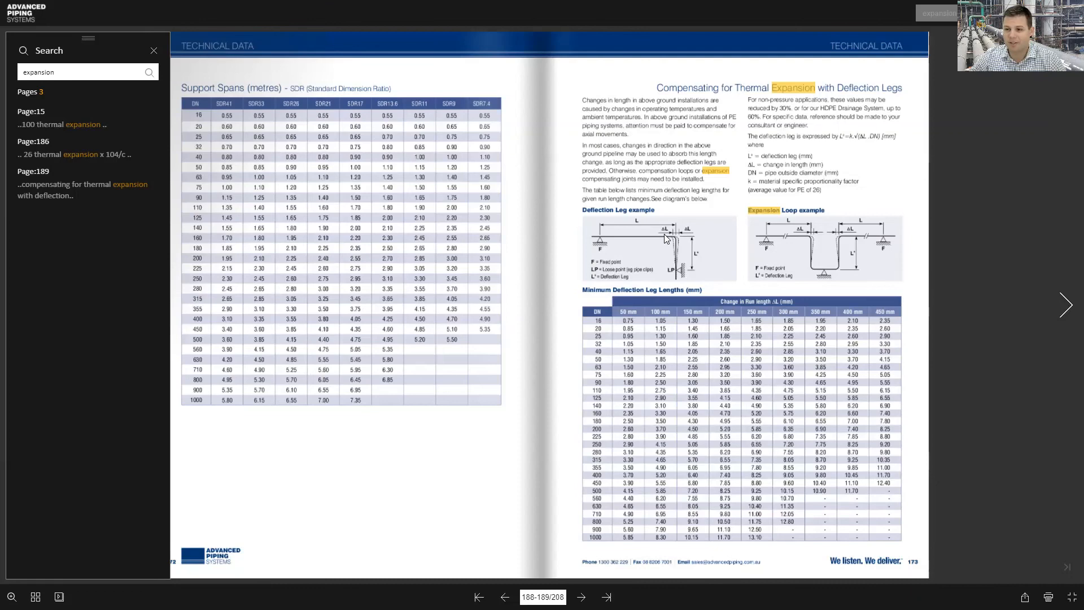
{"action": "mouse_move", "coordinate": [924, 453]}
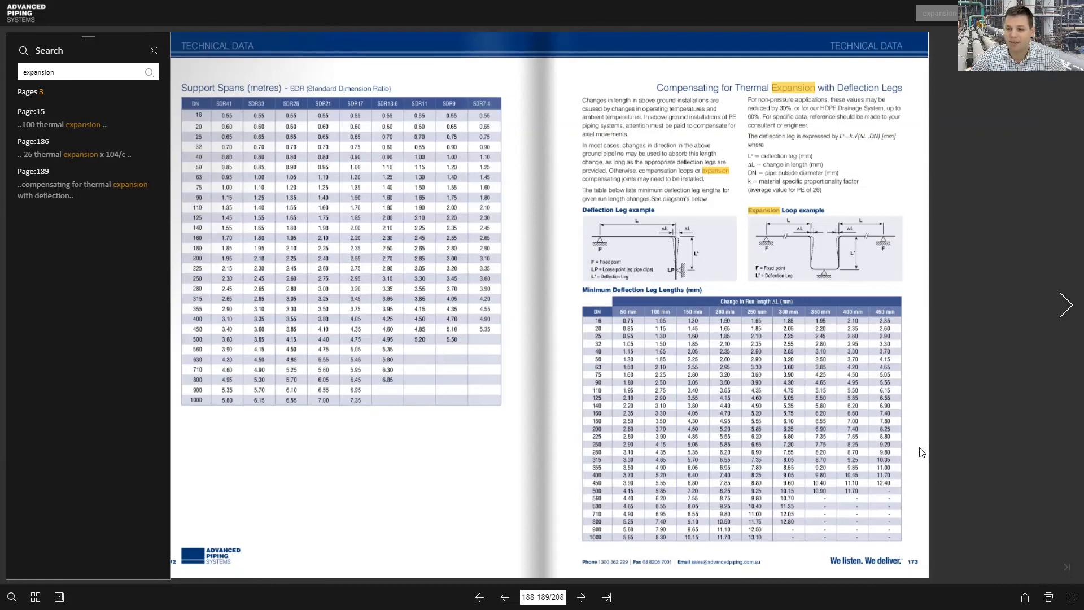